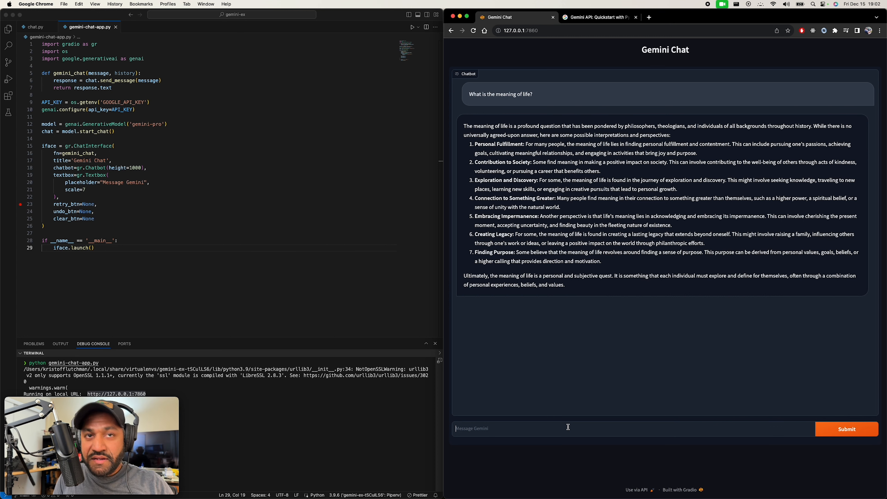
# - Ask Gemini for a Python function that reports whether an integer is prime
pyautogui.write('Could you please')
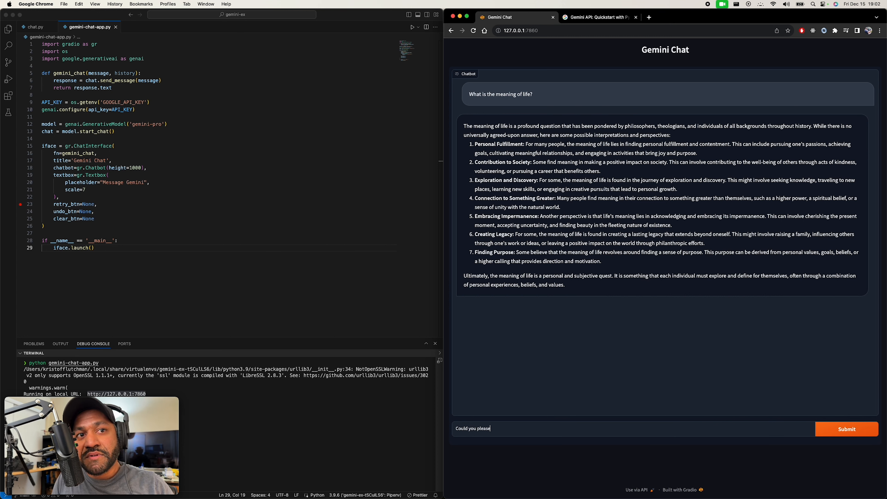
pyautogui.write('write me a')
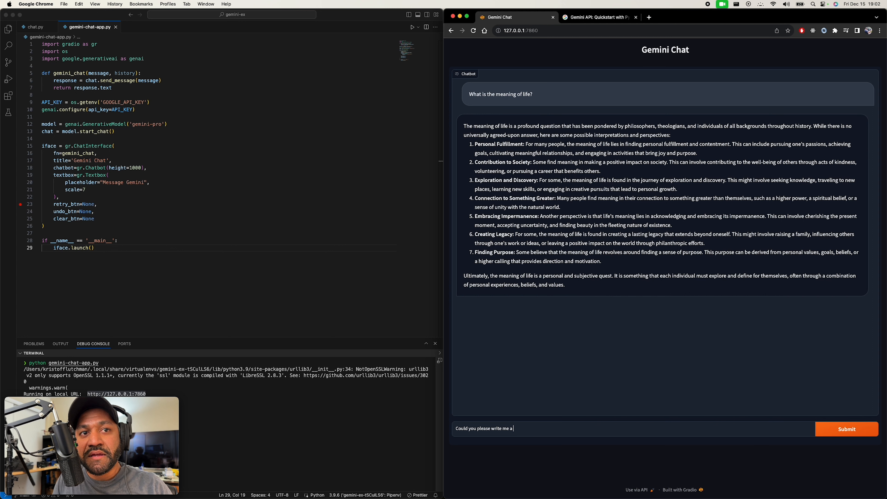
pyautogui.write('python function that returns true if an')
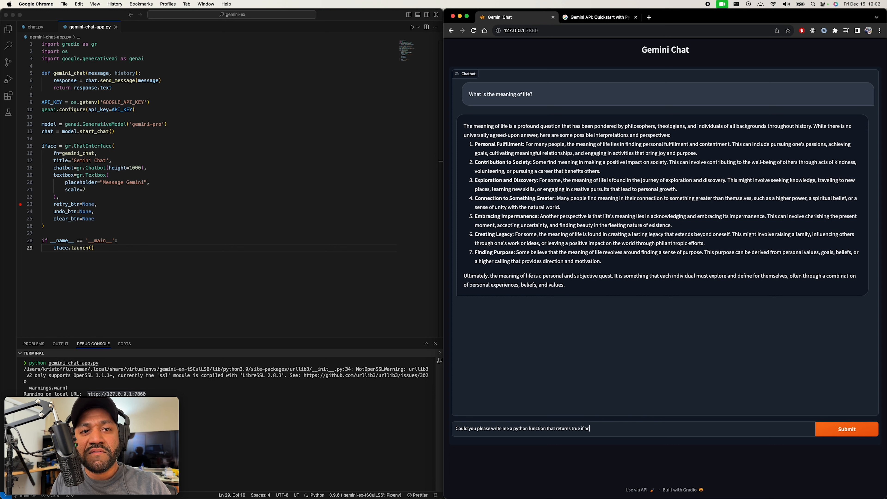
pyautogui.write('inte')
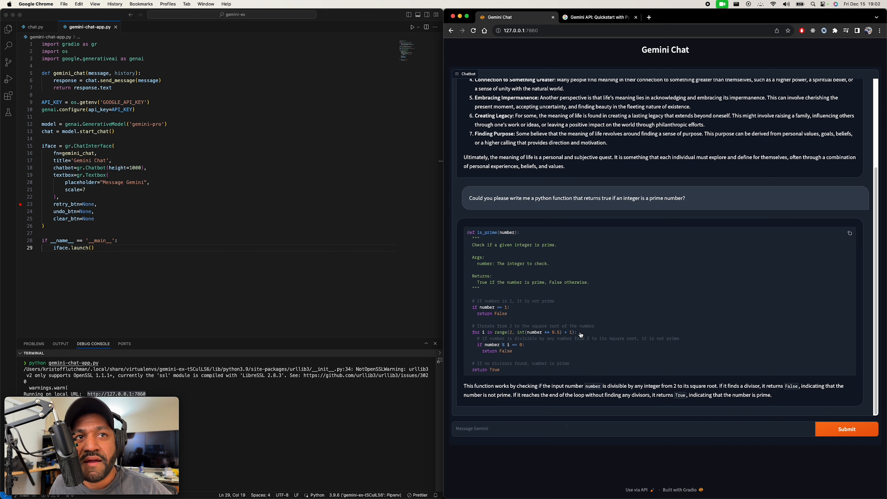
pyautogui.moveTo(510, 267)
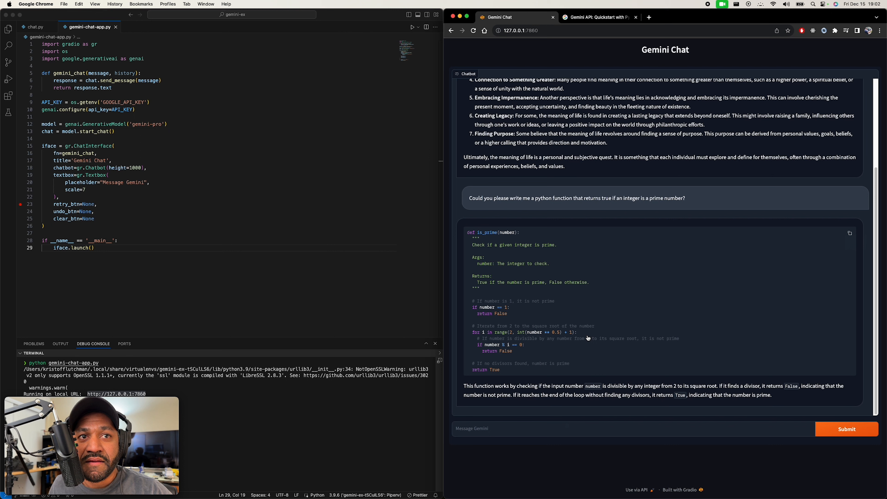
pyautogui.moveTo(543, 336)
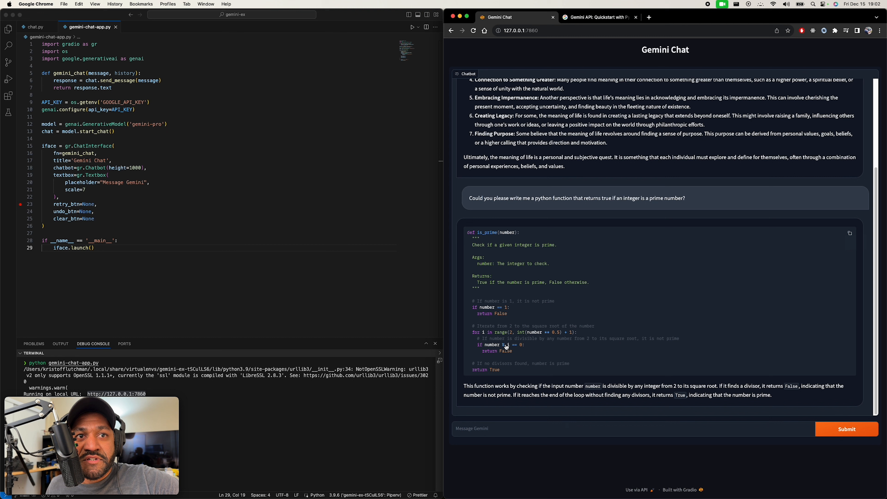
pyautogui.moveTo(507, 360)
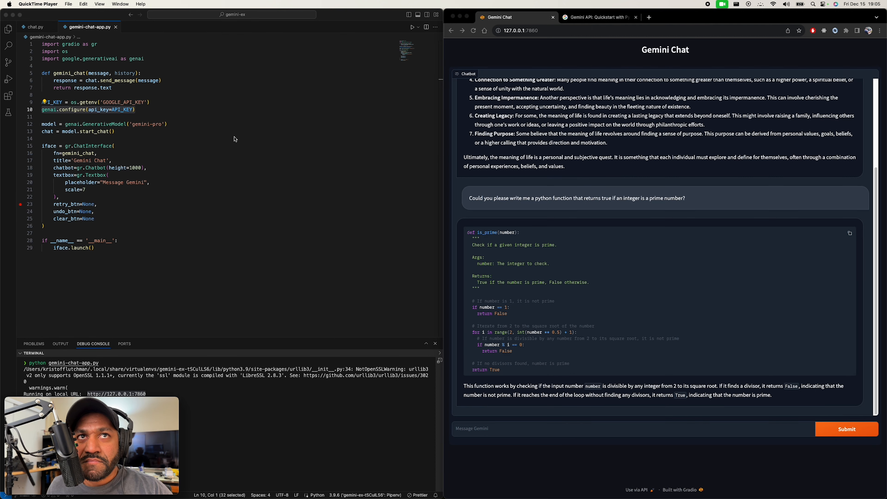
pyautogui.moveTo(175, 255)
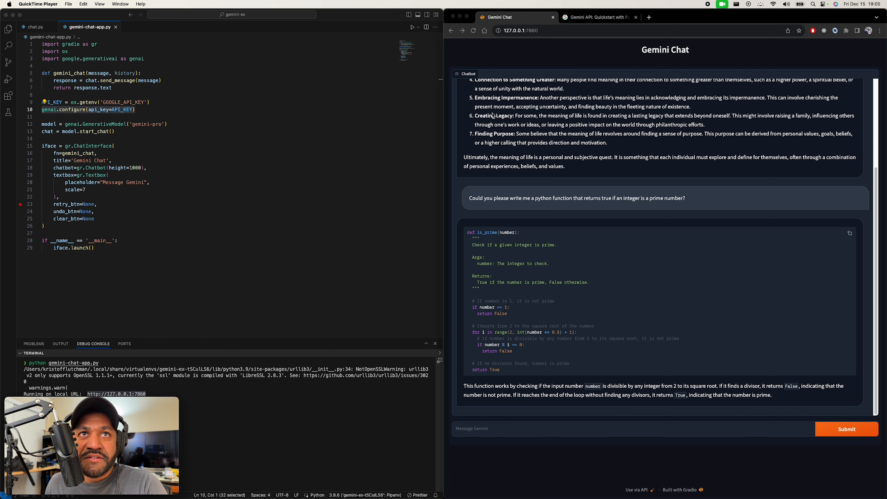
# - Browse the Python quickstart's 'Setup your API key' section, checking the Gemini Chat tab in between
pyautogui.click(598, 17)
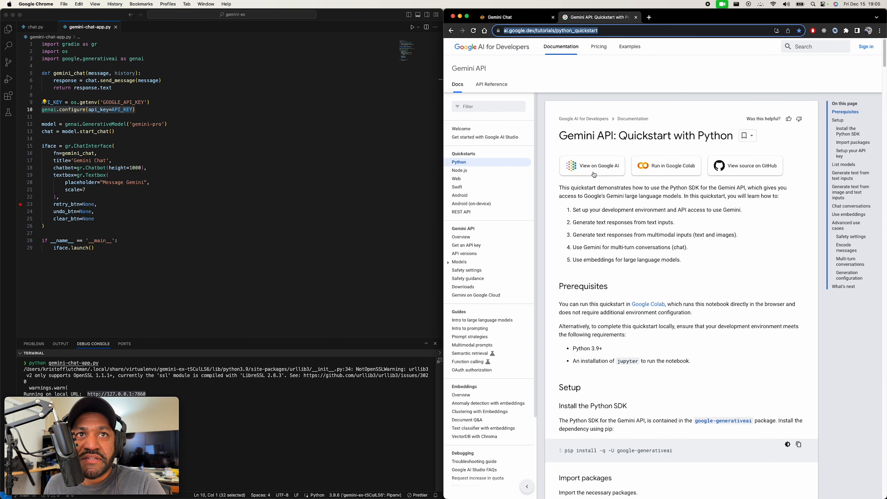
pyautogui.moveTo(560, 133)
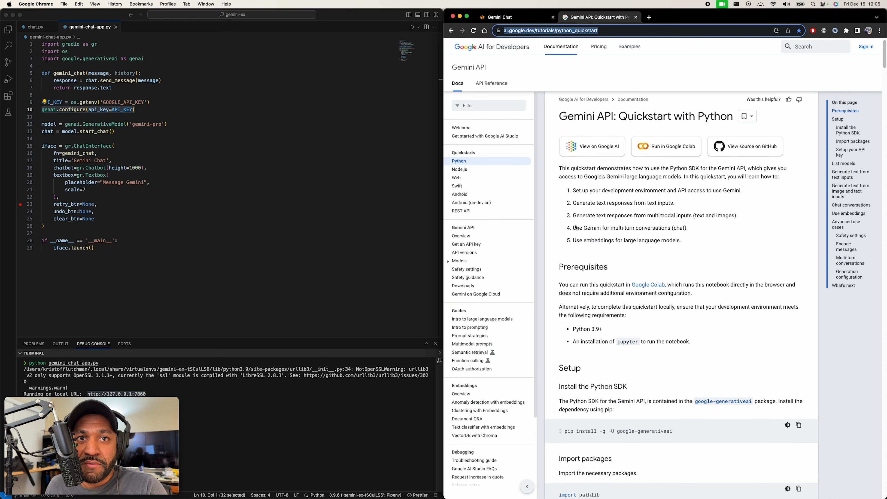
pyautogui.scroll(-3)
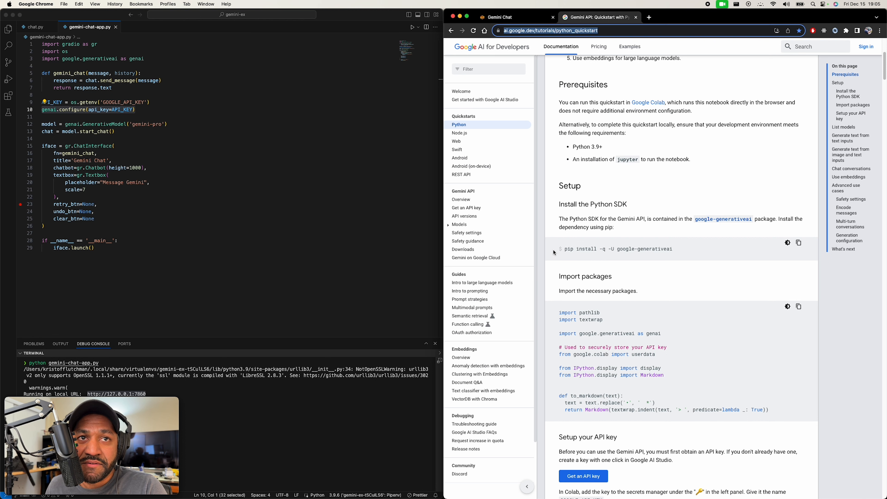
pyautogui.scroll(-3)
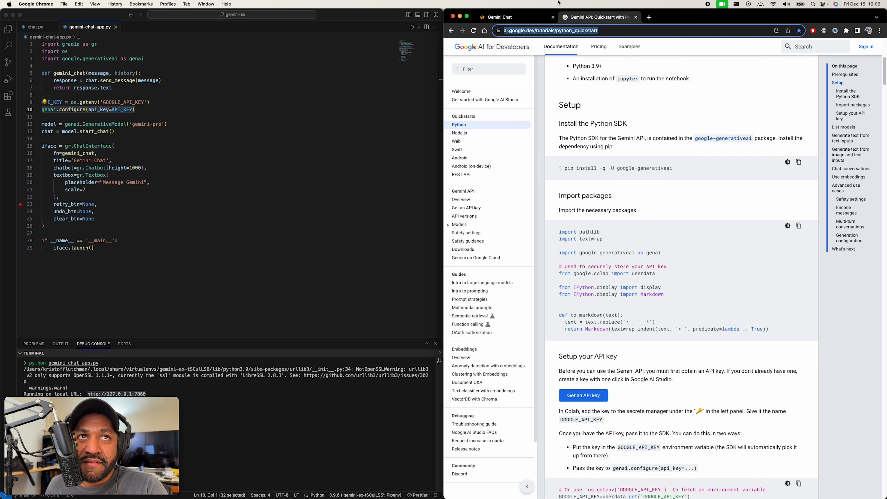
pyautogui.click(498, 17)
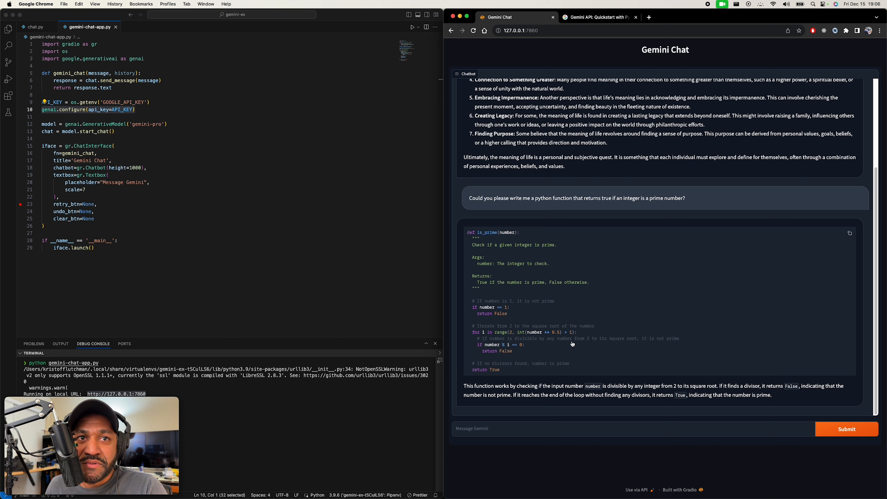
pyautogui.moveTo(465, 241)
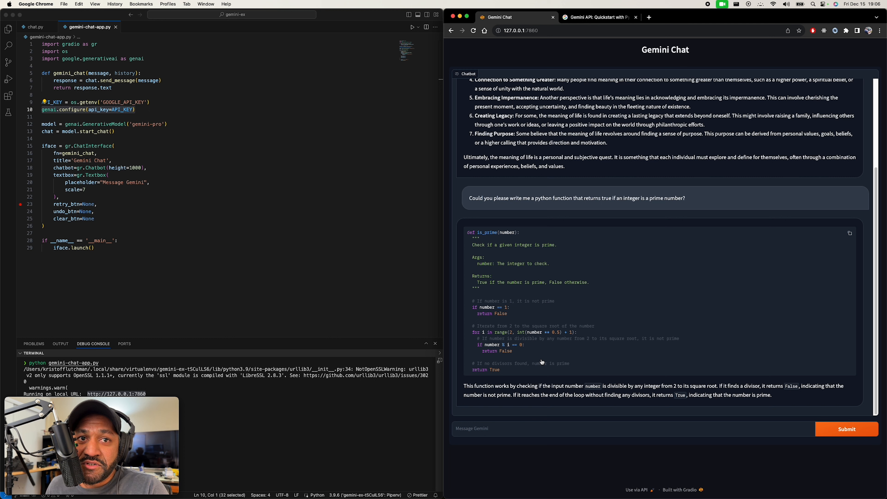
pyautogui.click(597, 17)
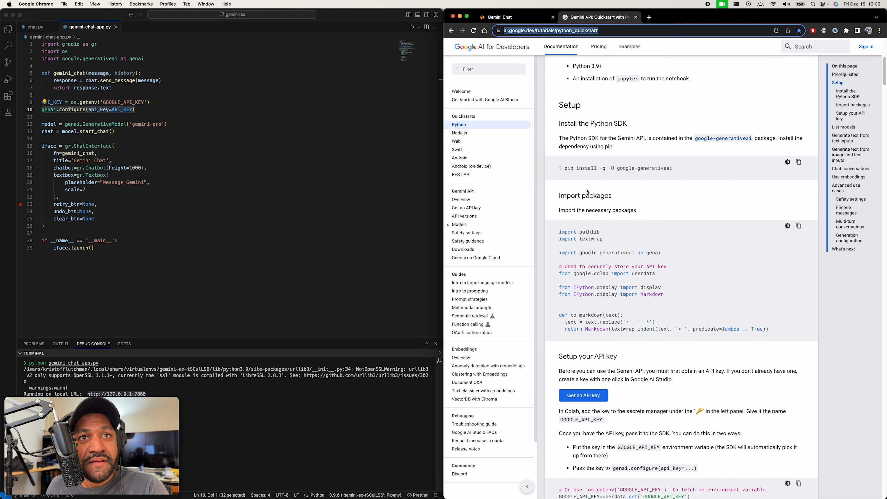
pyautogui.scroll(-3)
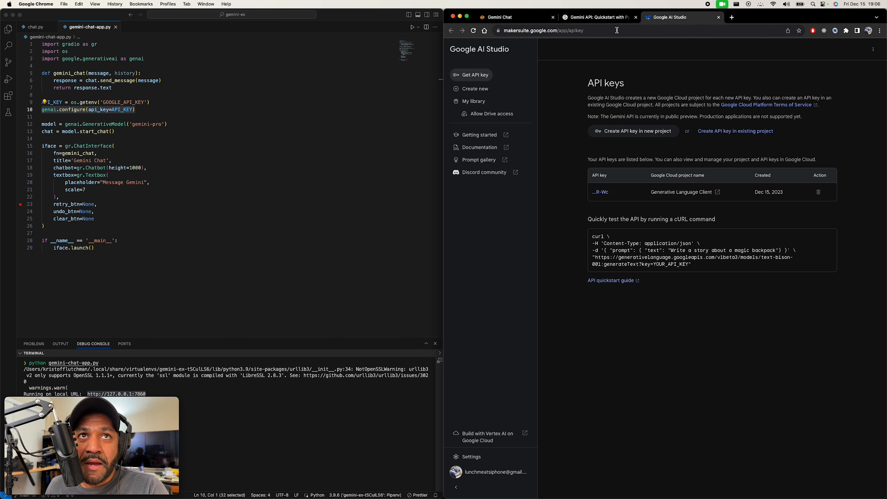
# - Revisit the Python quickstart docs, then bring the Gemini Chat prime-number conversation back in front
pyautogui.click(599, 17)
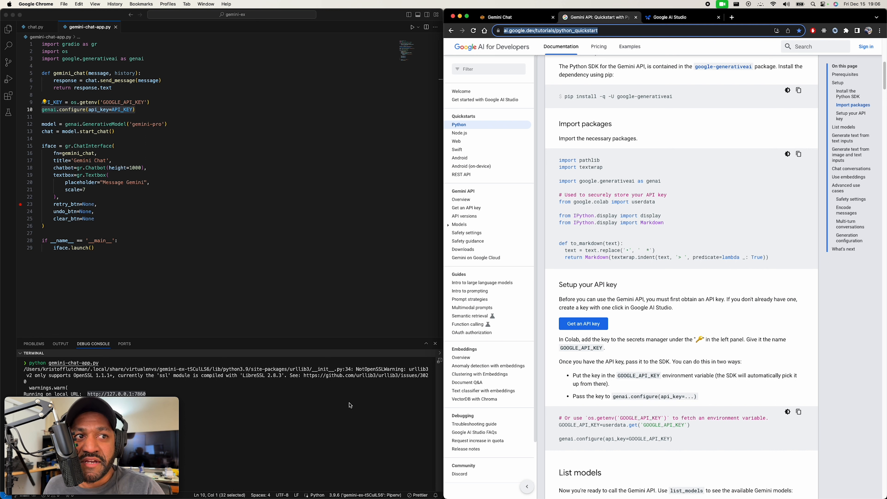
pyautogui.moveTo(268, 212)
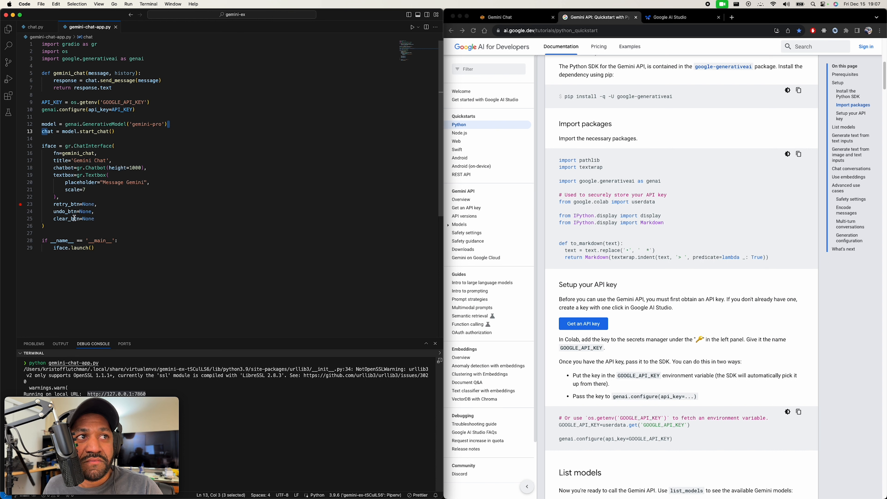
pyautogui.moveTo(381, 46)
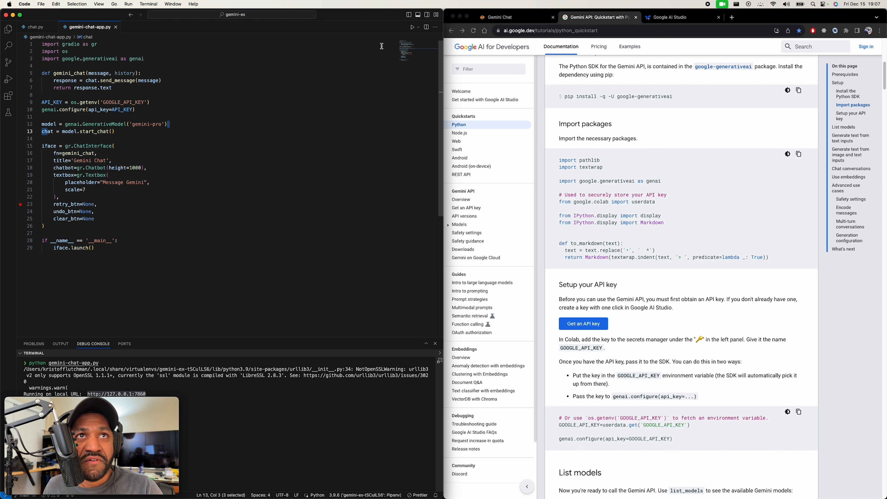
pyautogui.click(498, 17)
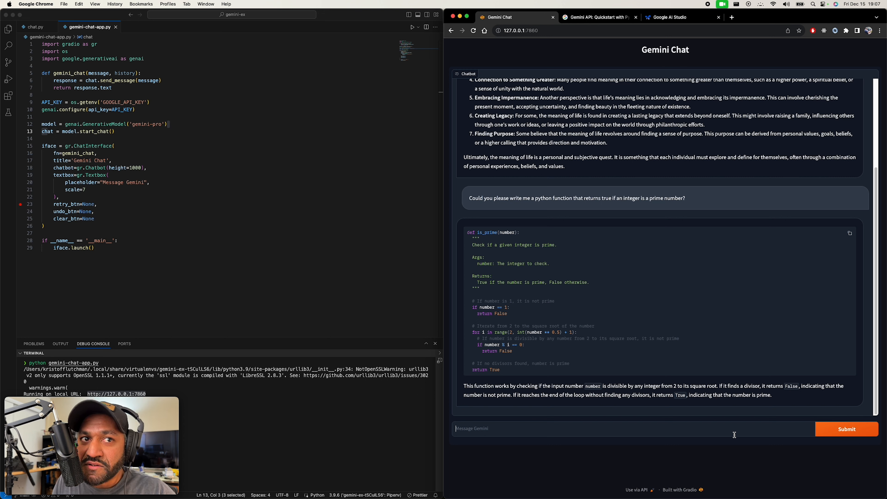
# - Ask Gemini for a function returning Fibonacci numbers up to a given number and copy its code
pyautogui.write('Could you')
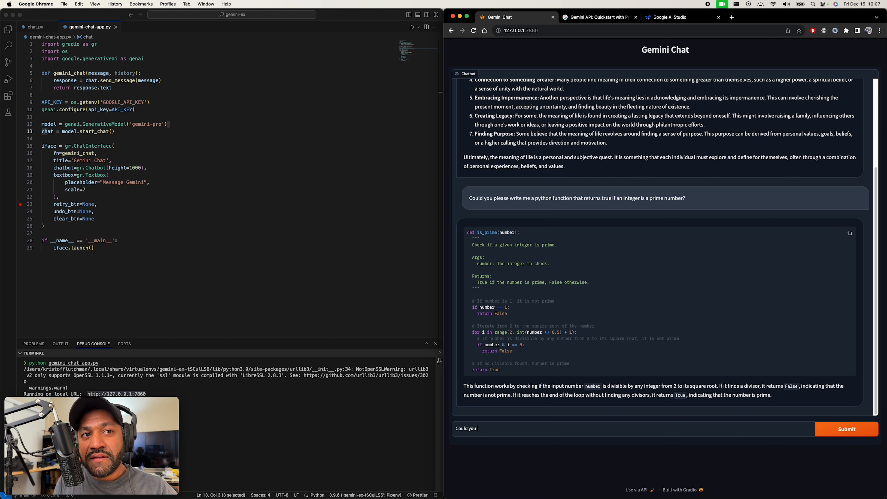
pyautogui.write('now write a function that gives us')
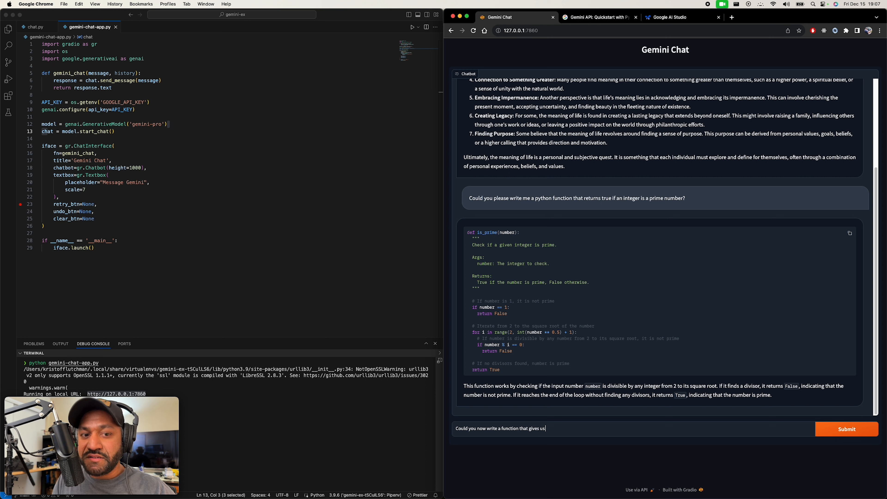
pyautogui.write('fibo')
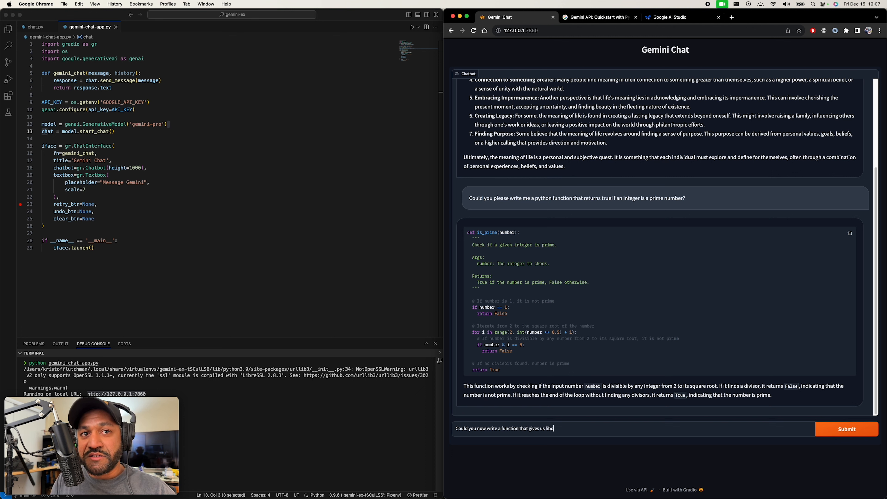
pyautogui.write('nac')
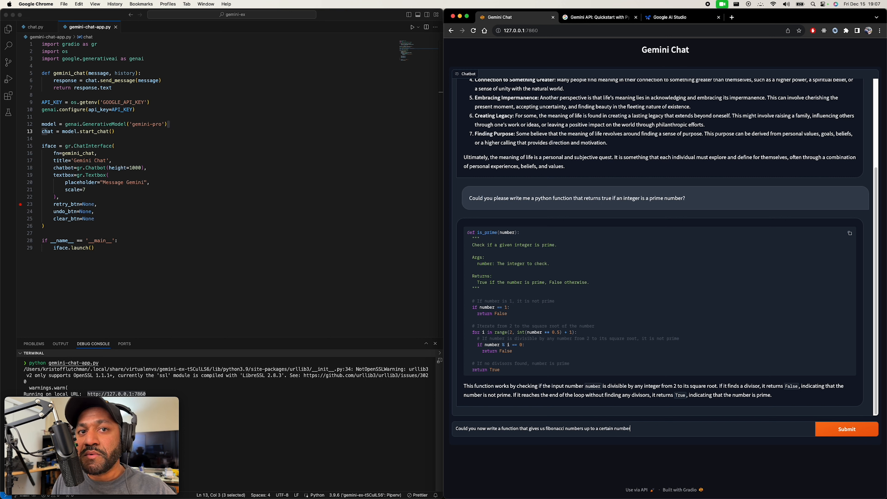
pyautogui.click(846, 429)
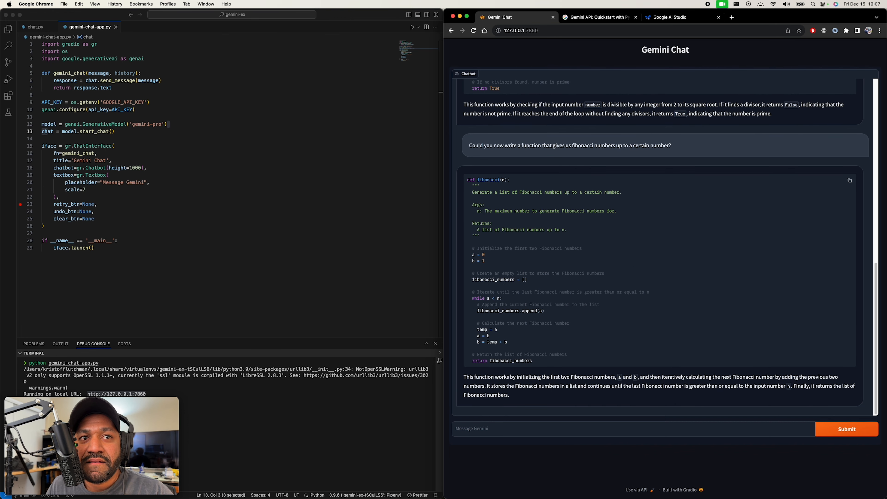
pyautogui.moveTo(654, 315)
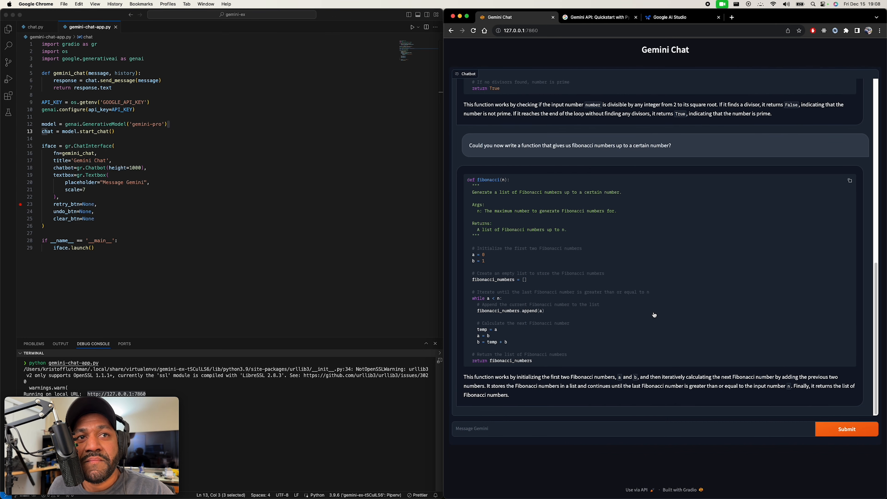
pyautogui.moveTo(549, 361)
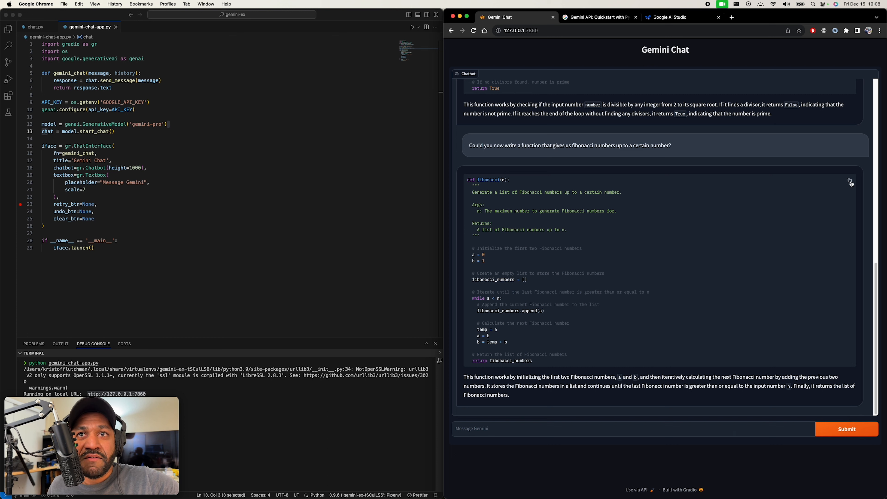
pyautogui.click(851, 180)
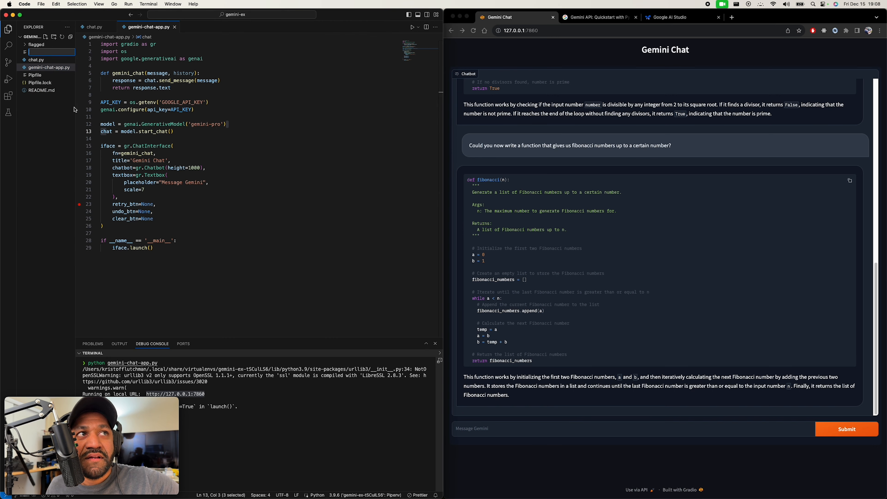
# - Create fib.py with the pasted Fibonacci function and indent its body under the definition
pyautogui.write('fib')
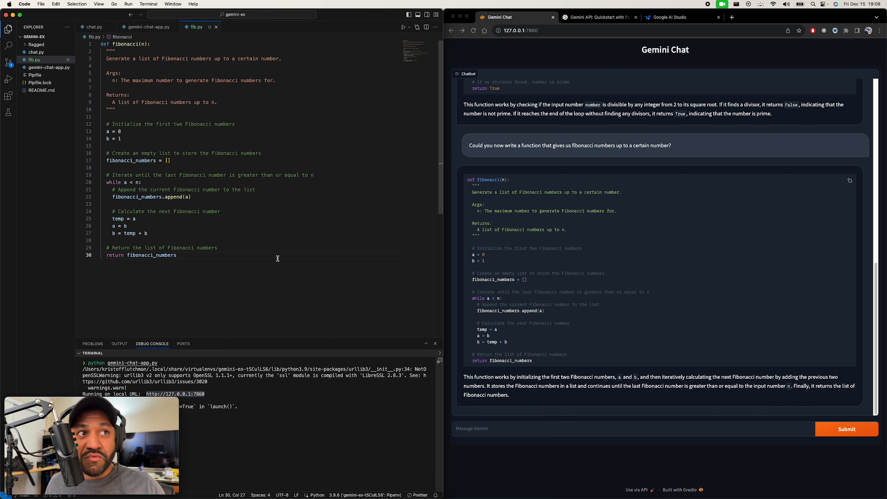
pyautogui.click(108, 59)
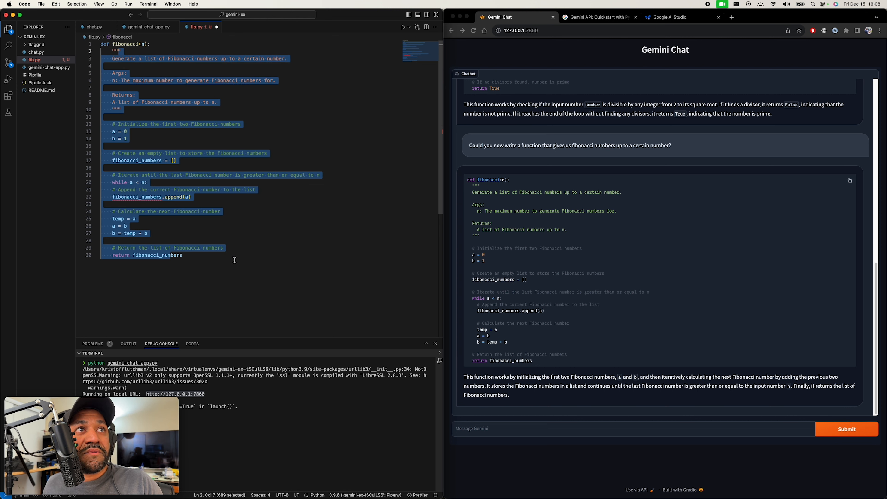
pyautogui.click(282, 273)
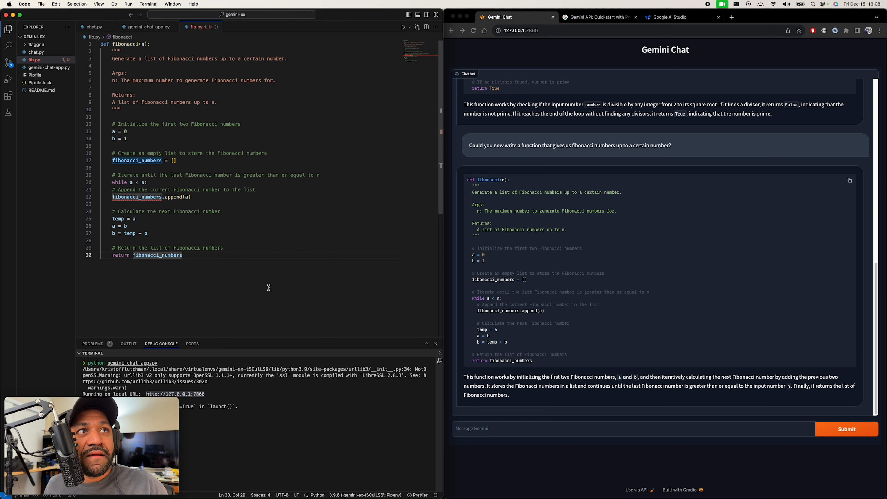
# - Add a fibonacci(10) call to fib.py and run python fib.py in a new terminal
pyautogui.click(148, 4)
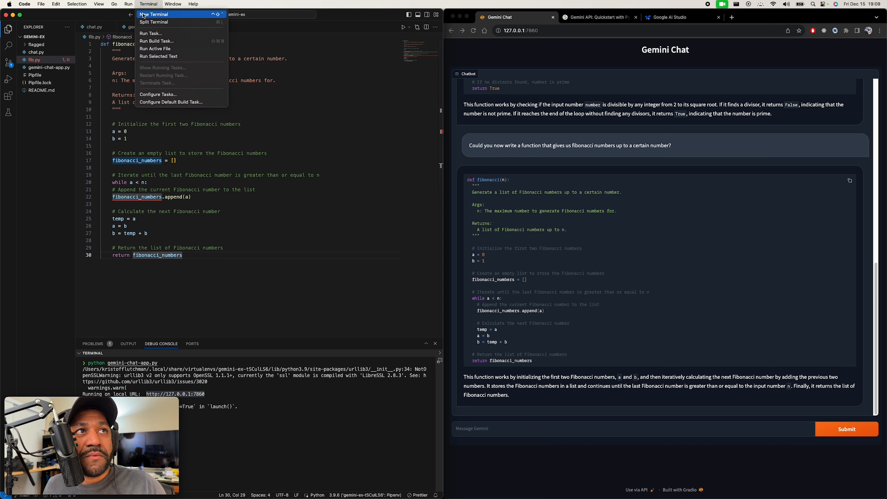
pyautogui.click(154, 13)
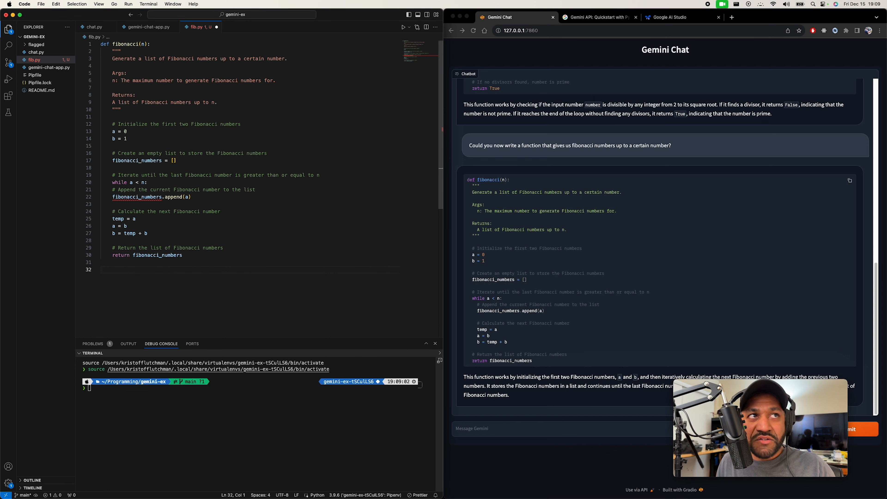
pyautogui.write('f')
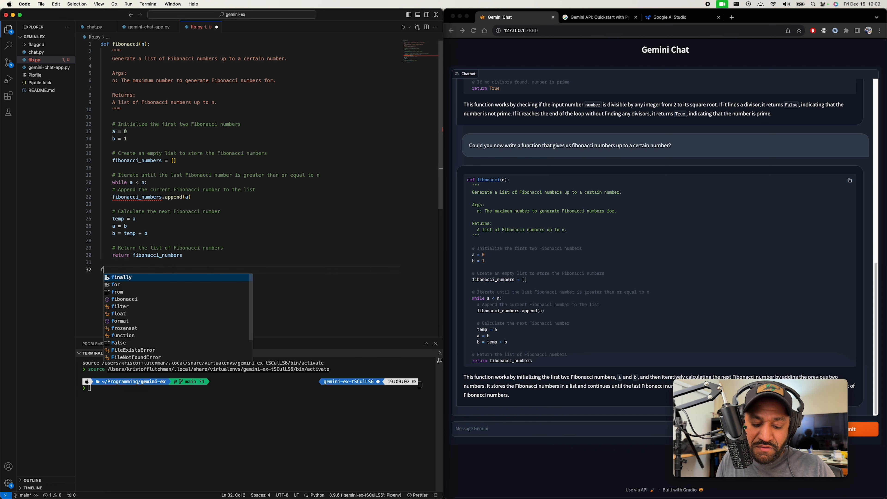
pyautogui.write('ibonacci(')
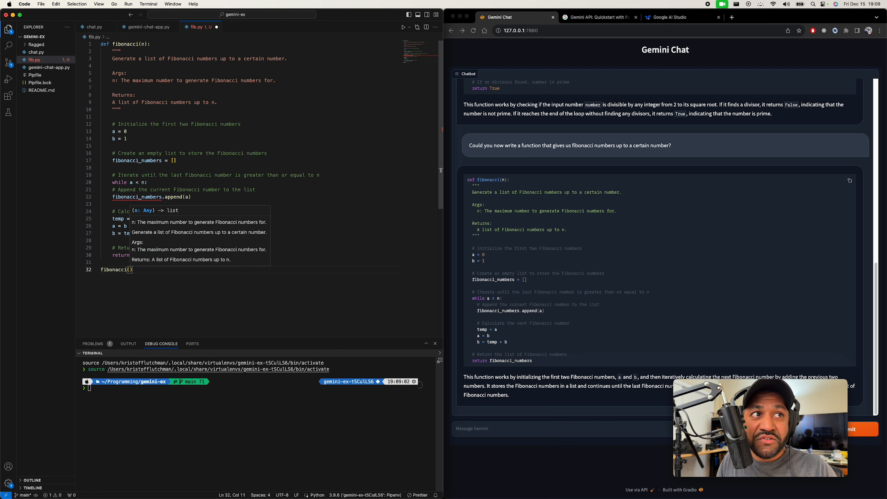
pyautogui.write('10')
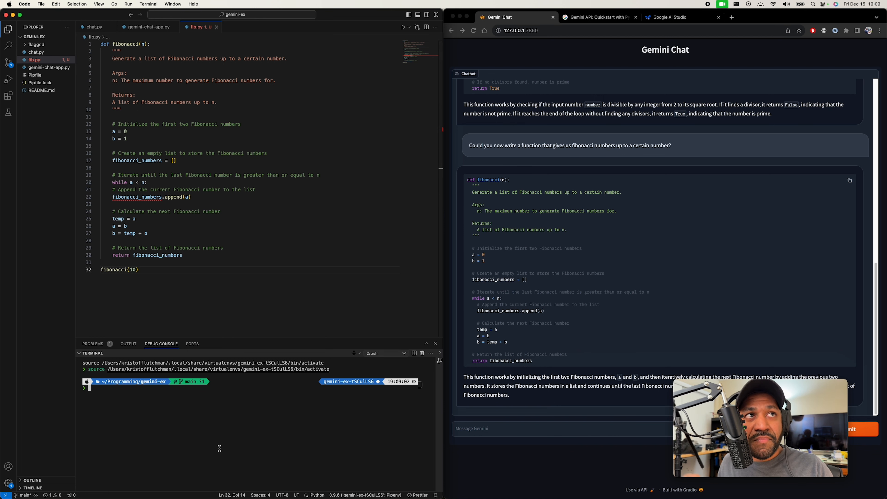
pyautogui.write('python fib.py')
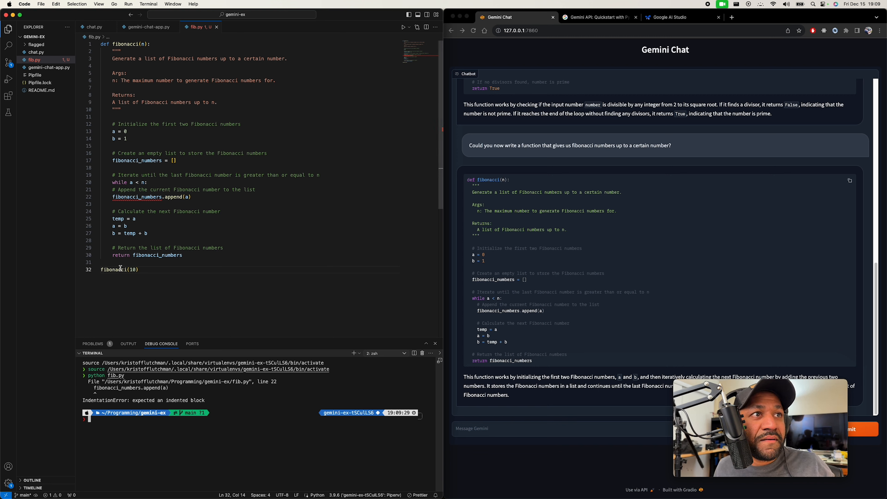
# - Reindent the while-loop body, wrap the call in print(), and rerun fib.py to output [0, 1, 1, 2, 3, 5, 8]
pyautogui.moveTo(112, 196); pyautogui.dragTo(149, 232)
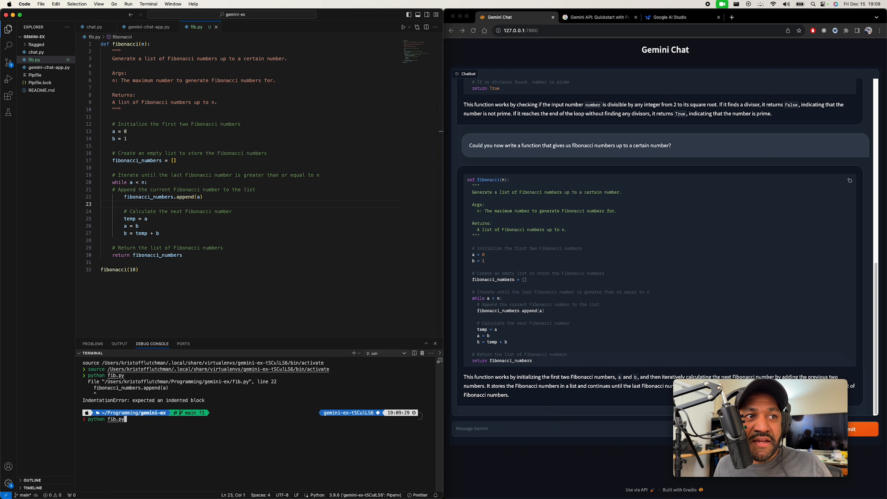
pyautogui.press('enter')
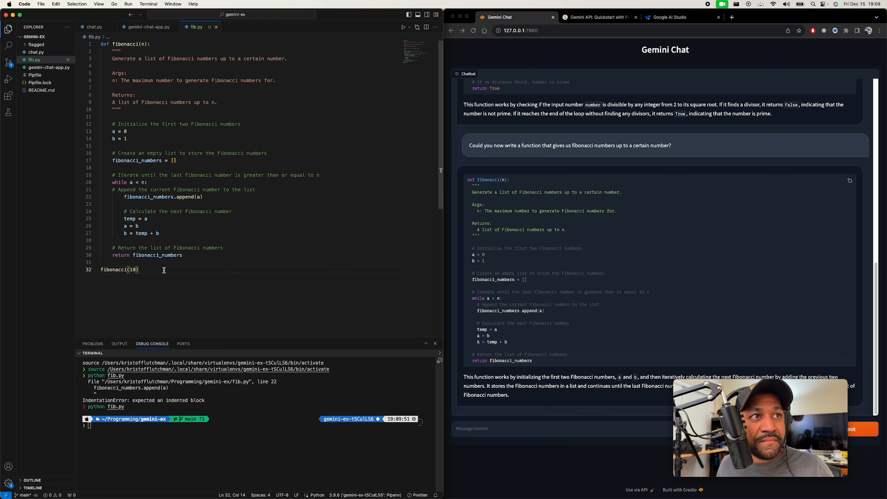
pyautogui.write('print(')
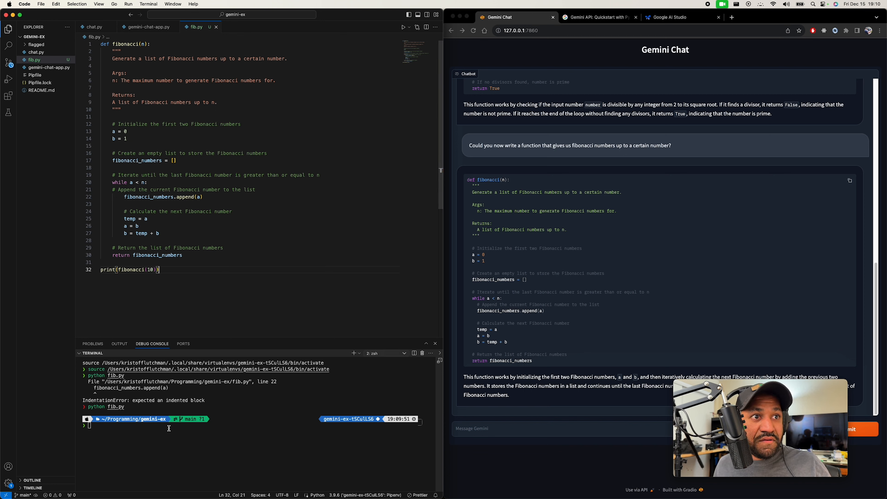
pyautogui.press('Return')
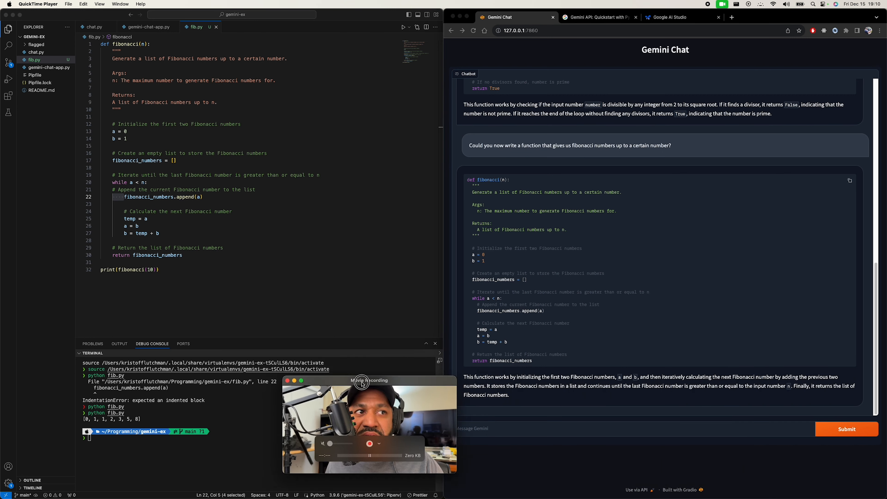
# - Ask Gemini 'can you re-write that with 4 spaces for tab?' for the Fibonacci function
pyautogui.moveTo(370, 380); pyautogui.dragTo(83, 402)
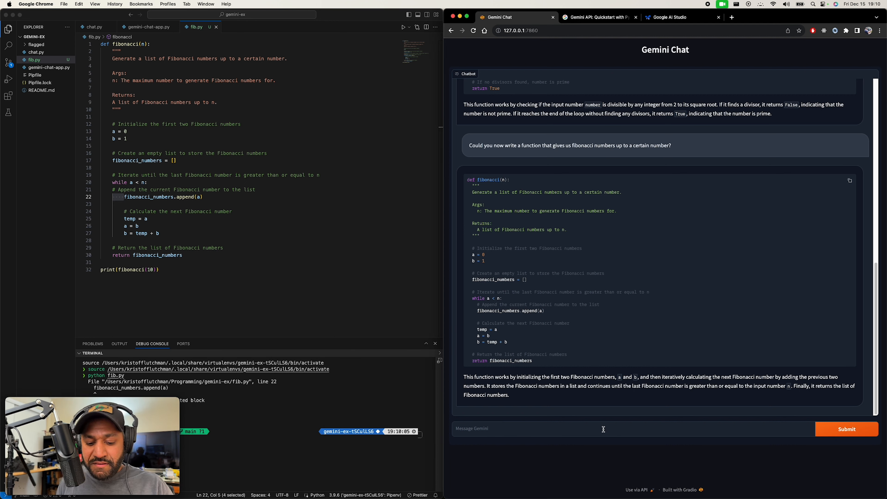
pyautogui.write('can you re-write that')
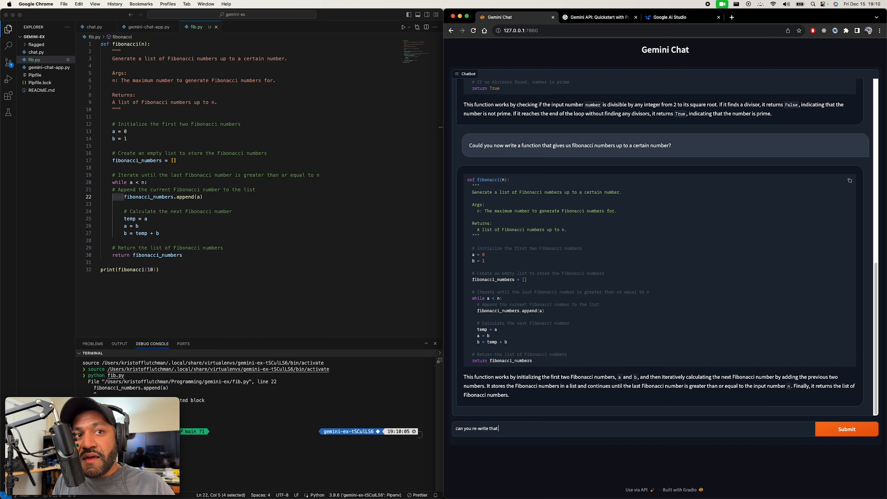
pyautogui.write('with 4 spaces for tab')
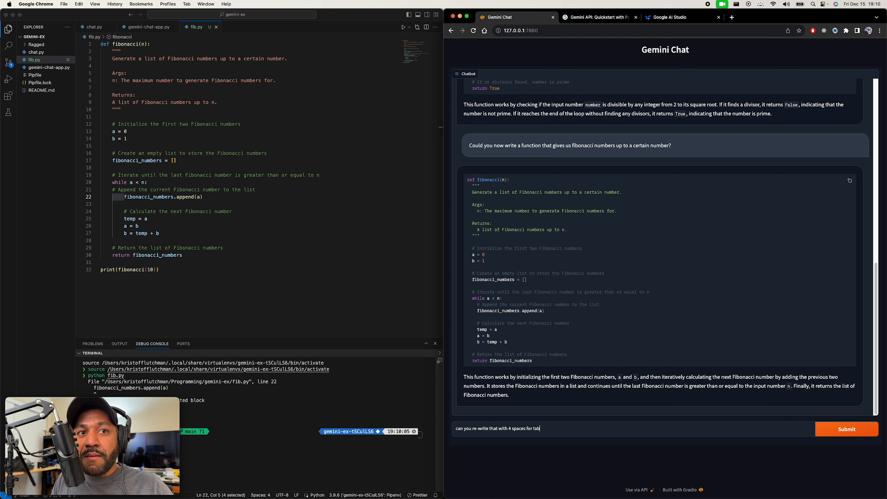
pyautogui.click(846, 429)
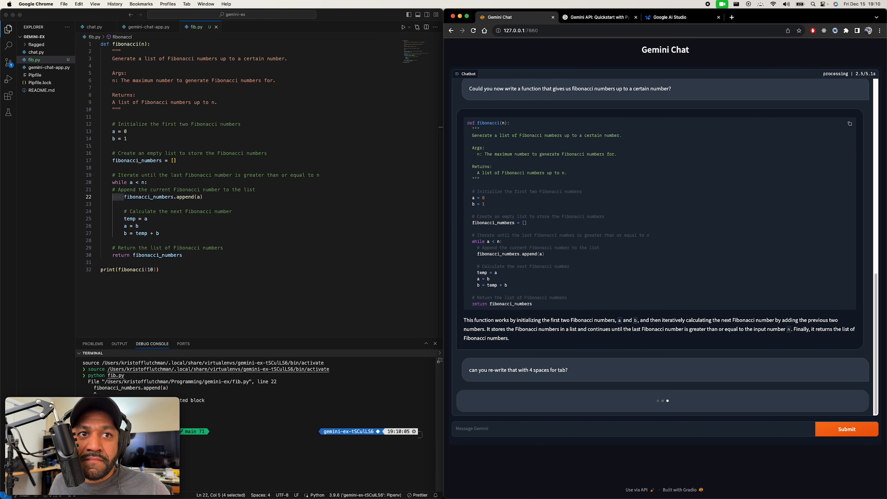
# - Replace fib.py's contents with the 4-space rewrite and return to the Python quickstart docs
pyautogui.scroll(-3)
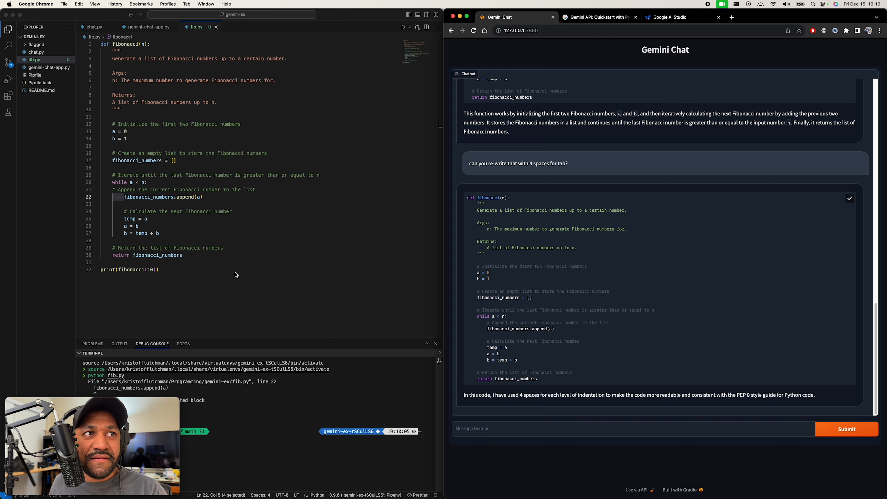
pyautogui.press('cmd+a')
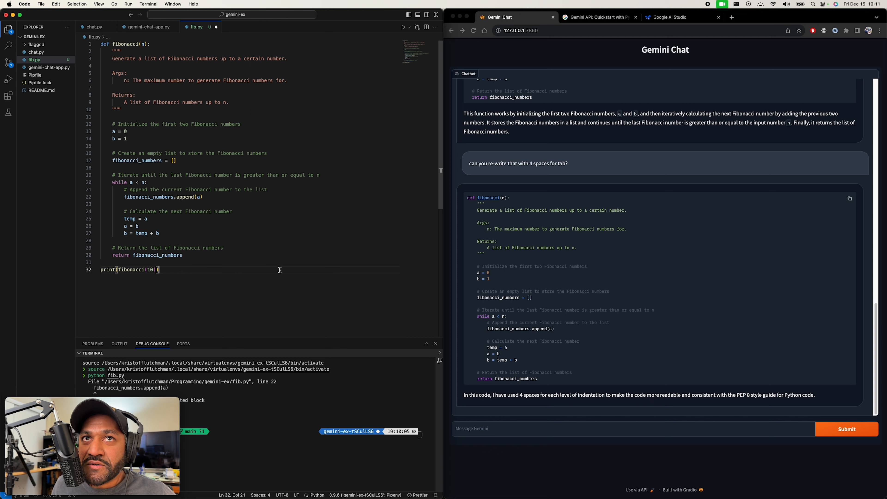
pyautogui.click(595, 17)
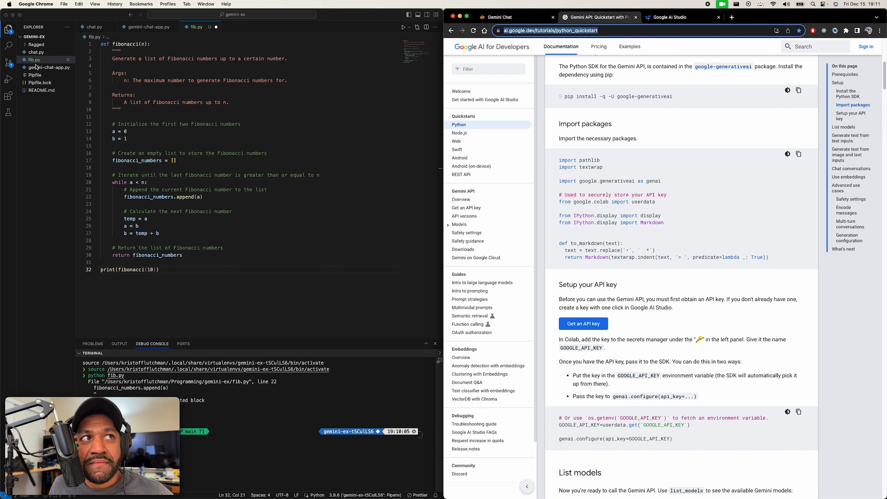
# - Look over chat.py, then bring gemini-chat-app.py back up
pyautogui.click(146, 26)
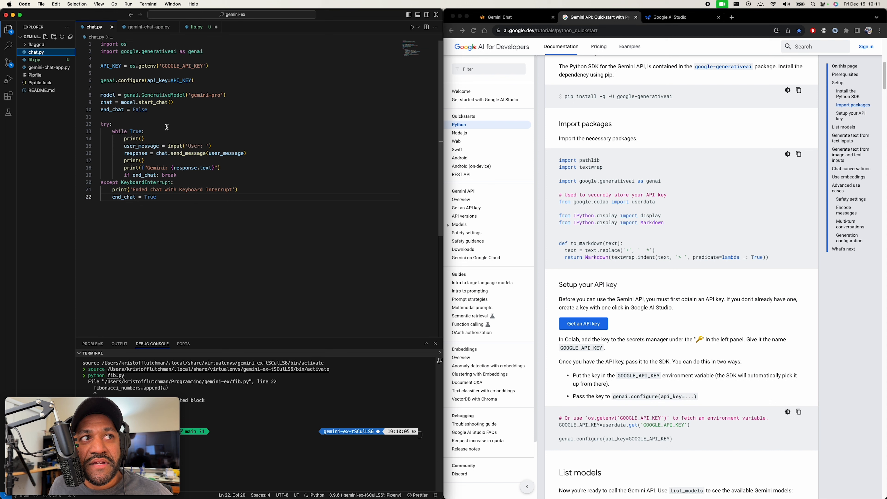
pyautogui.moveTo(176, 216)
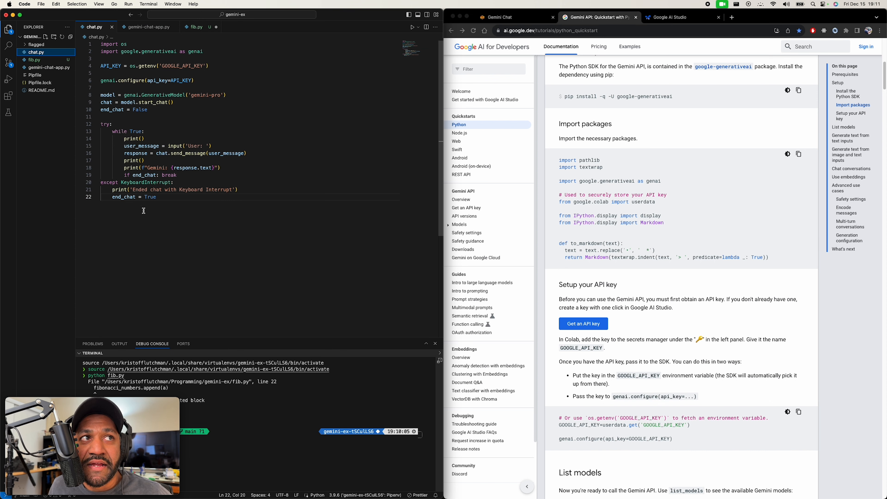
pyautogui.click(146, 27)
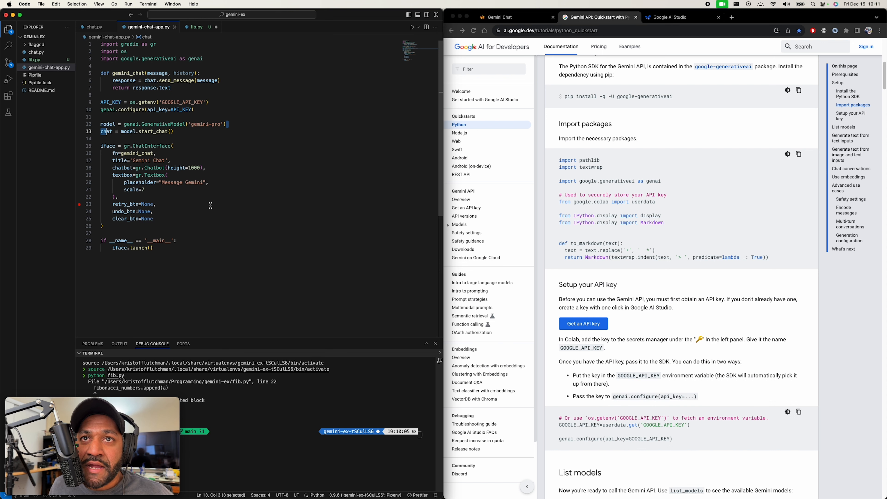